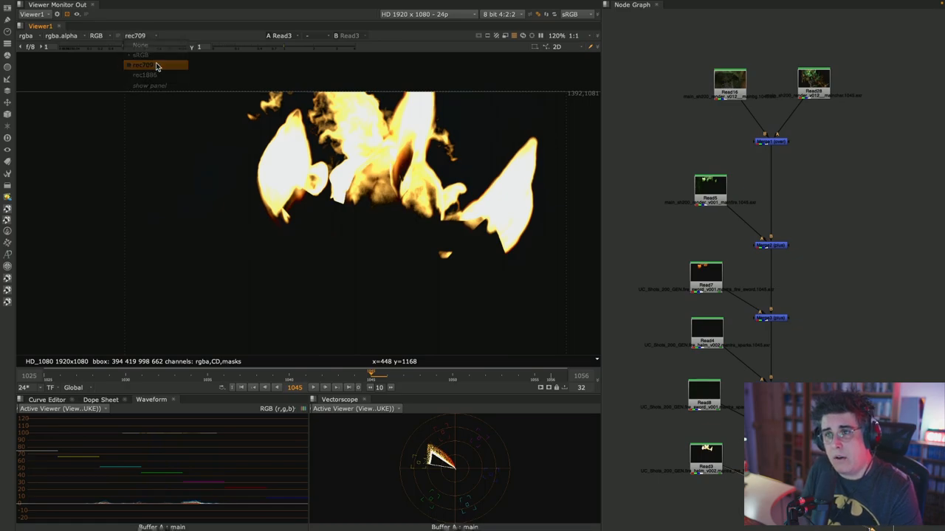
Step: Switch the Viewer's view transform from rec709 to sRGB
left_click(145, 35)
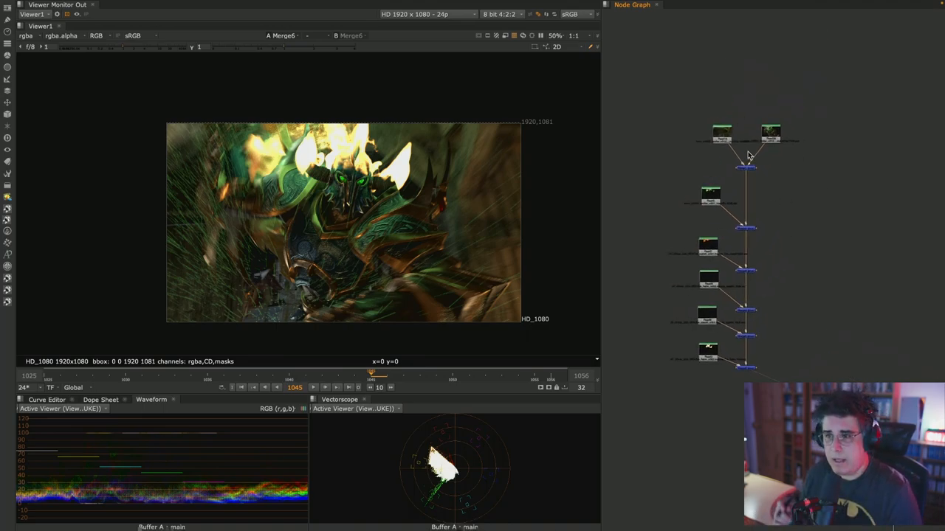
mouse_move(526, 243)
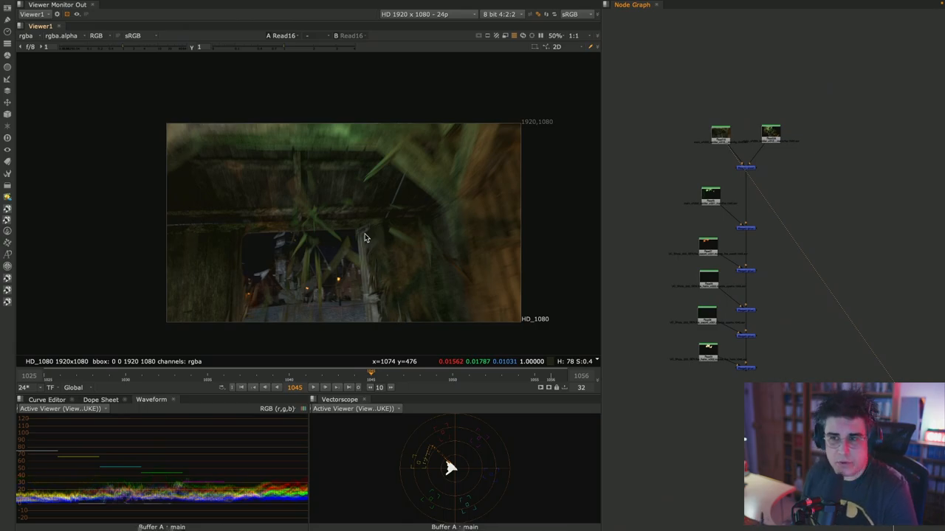
mouse_move(487, 168)
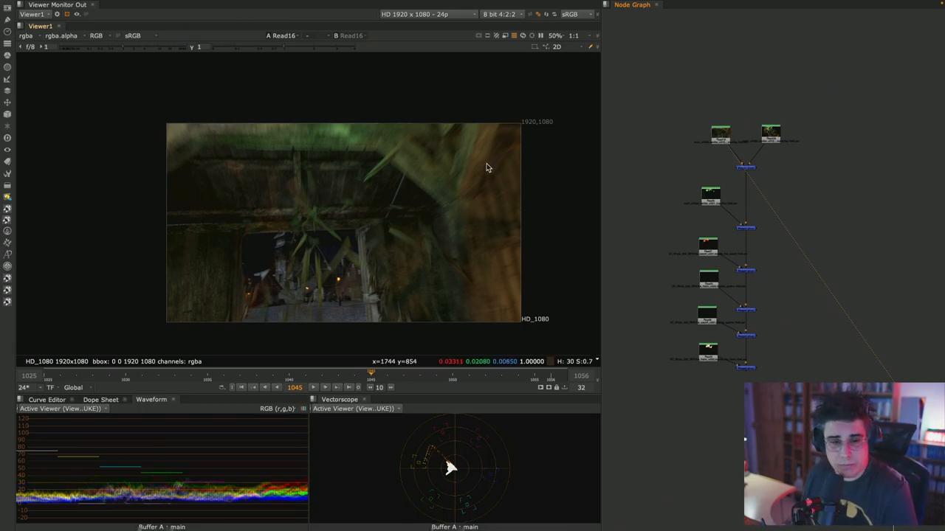
mouse_move(480, 169)
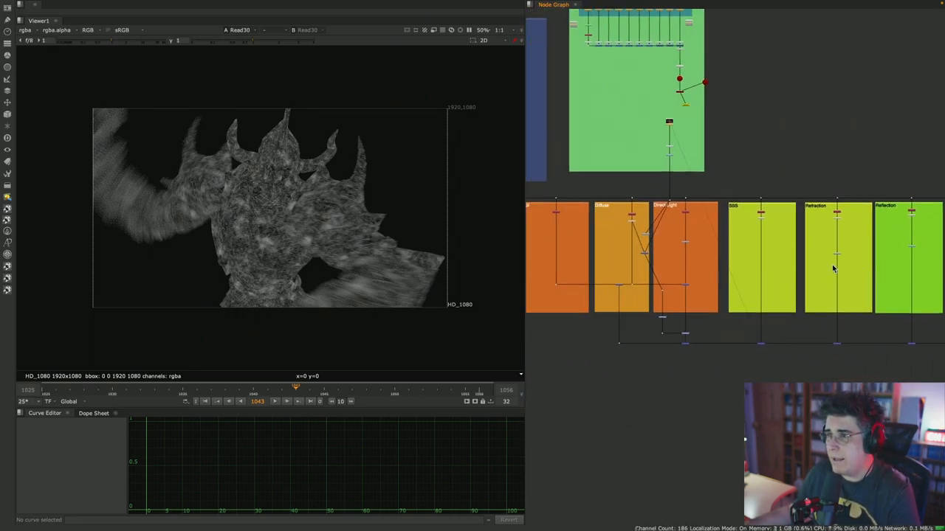
Step: Zoom the Node Graph toward the Diffuse and Direct Light backdrops
scroll("down", 3)
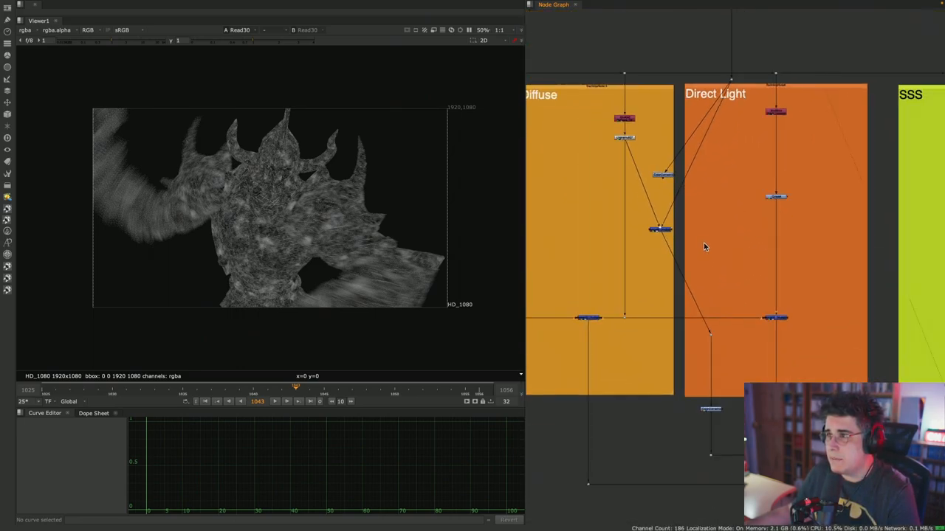